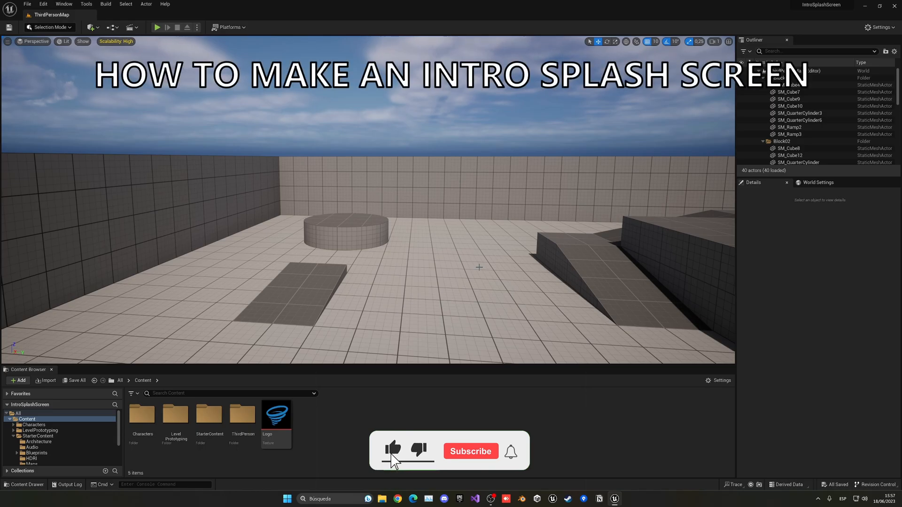
# Add a new Widget Blueprint asset to Content named WB_IntroSplashScreen
pyautogui.click(469, 451)
pyautogui.write('WB_Intro')
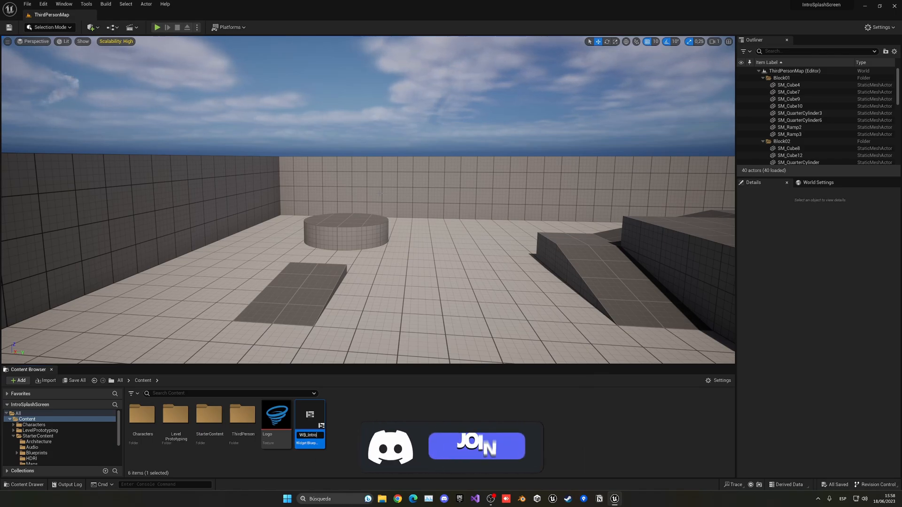
pyautogui.click(475, 445)
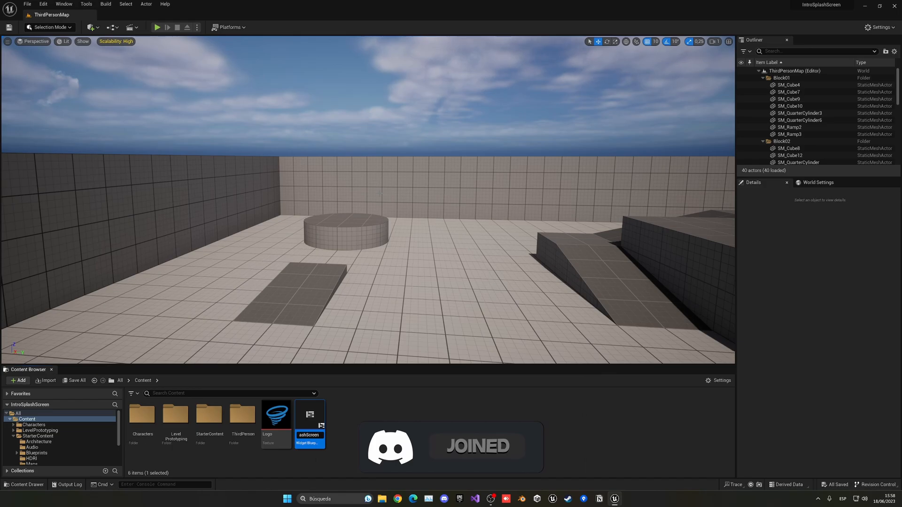
# Add a Canvas Panel with an Image stretched full-screen in WB_IntroSplashScreen, then return to ThirdPersonMap
pyautogui.doubleClick(309, 414)
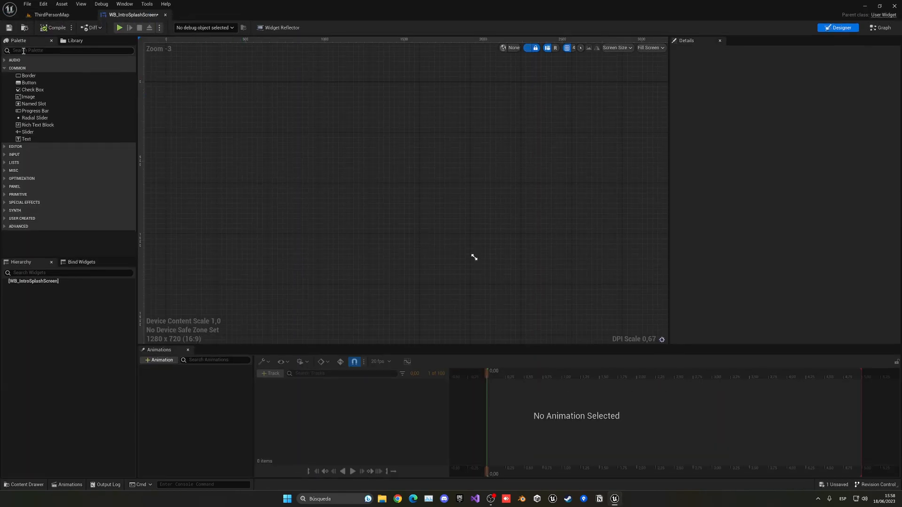
pyautogui.write('can')
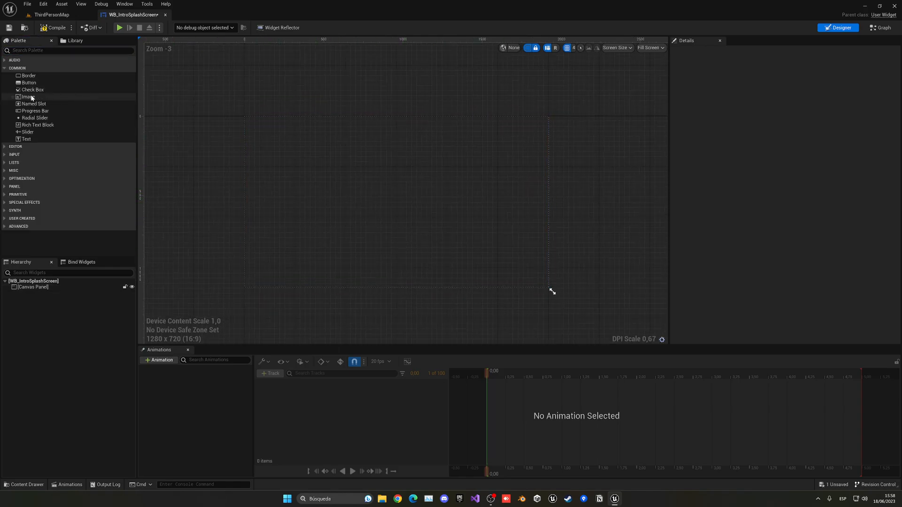
pyautogui.moveTo(26, 97); pyautogui.dragTo(381, 179)
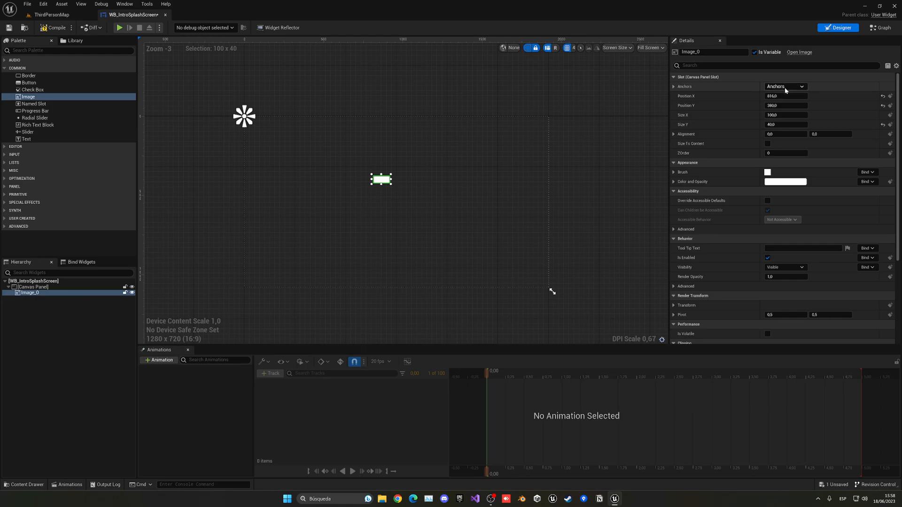
pyautogui.click(783, 86)
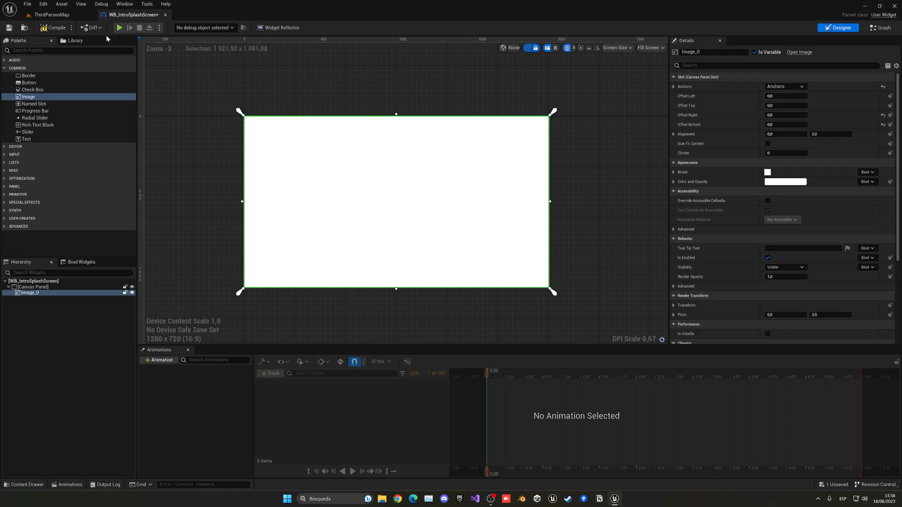
pyautogui.click(52, 14)
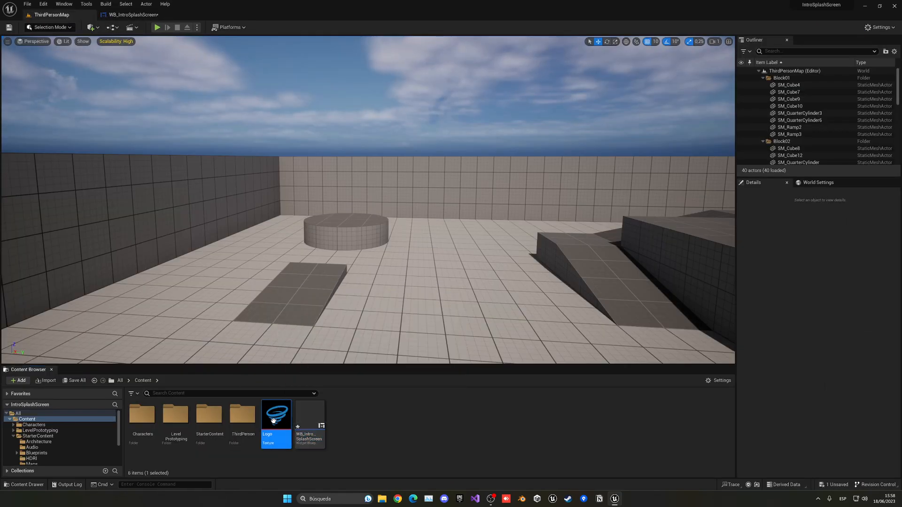
# View the Logo texture (794×650 with transparency) and close its viewer
pyautogui.doubleClick(275, 413)
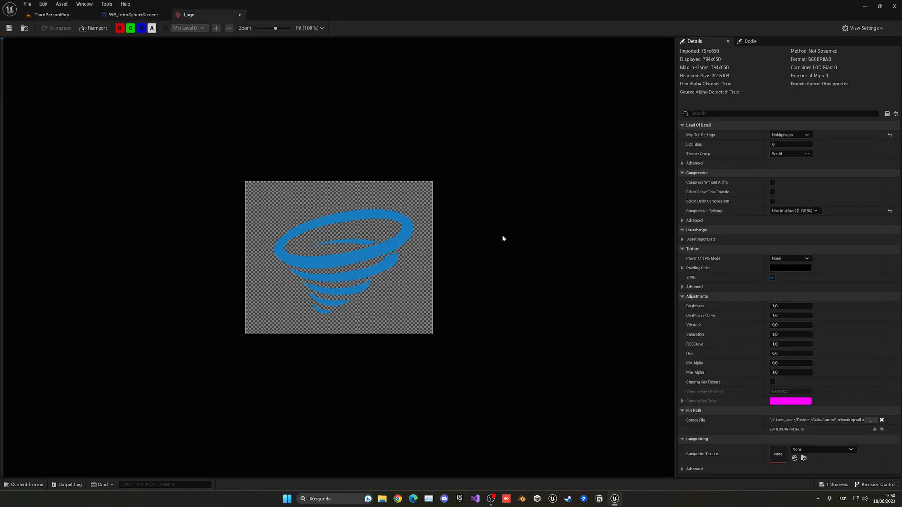
pyautogui.moveTo(498, 236)
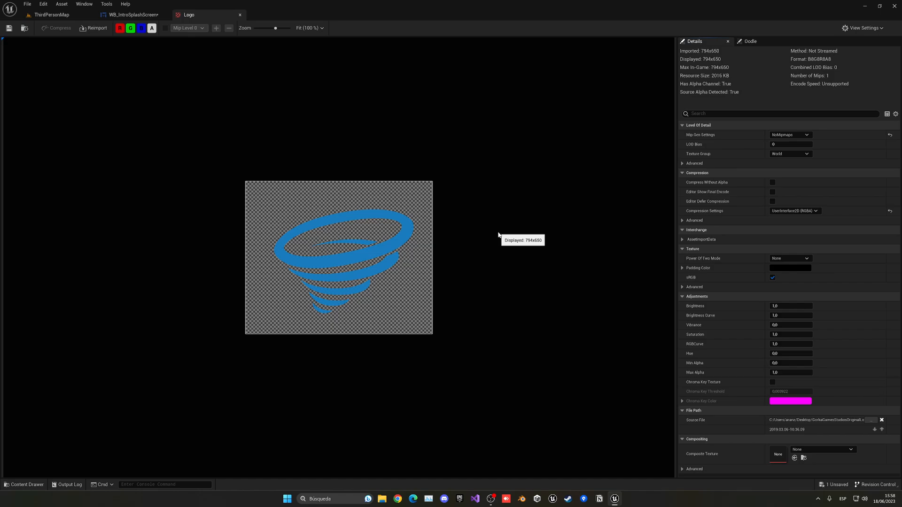
pyautogui.moveTo(493, 235)
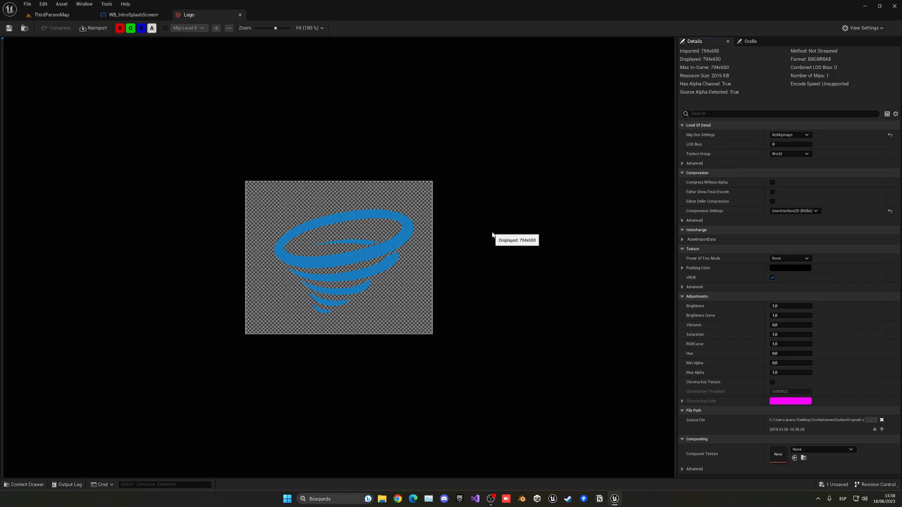
pyautogui.click(130, 14)
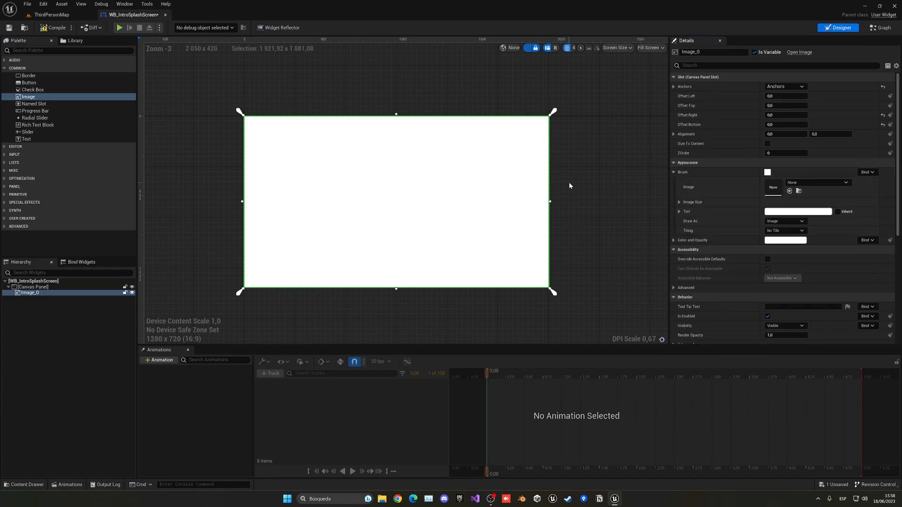
# Assign the Logo texture as the image's brush via the asset search
pyautogui.click(817, 182)
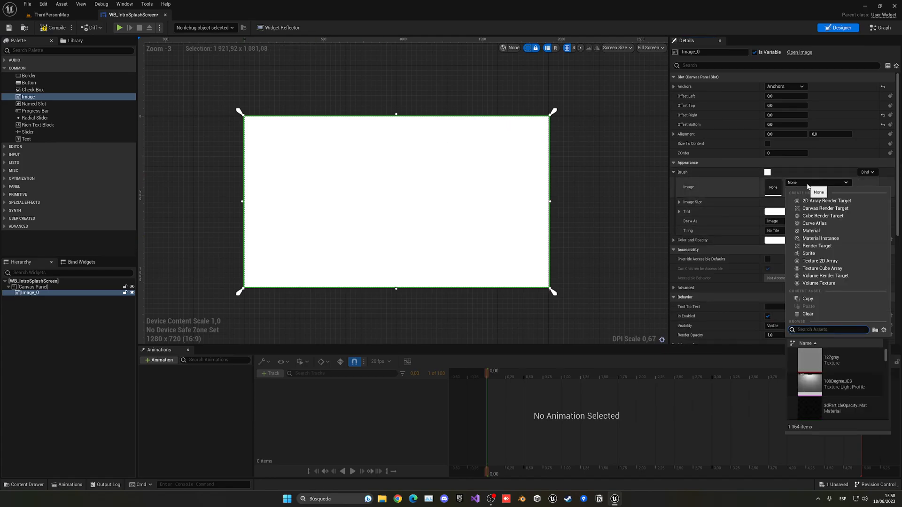
pyautogui.write('gorka')
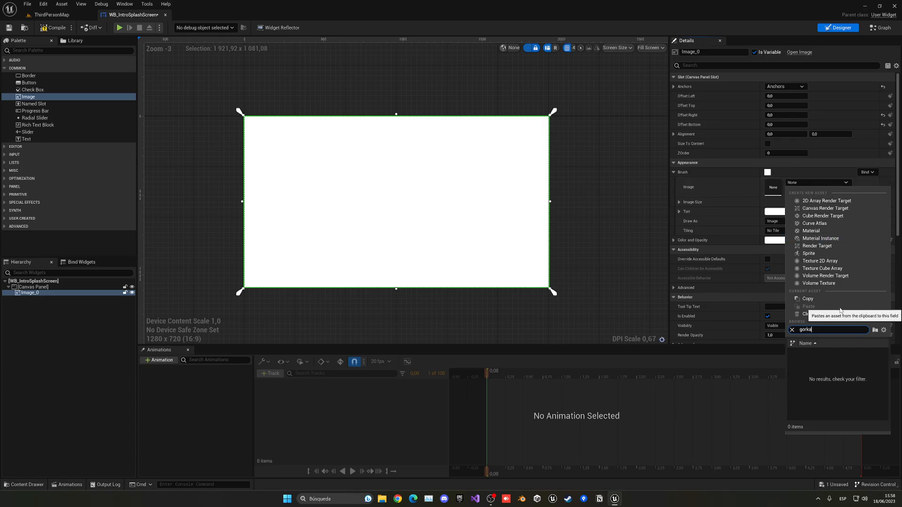
pyautogui.write('logo')
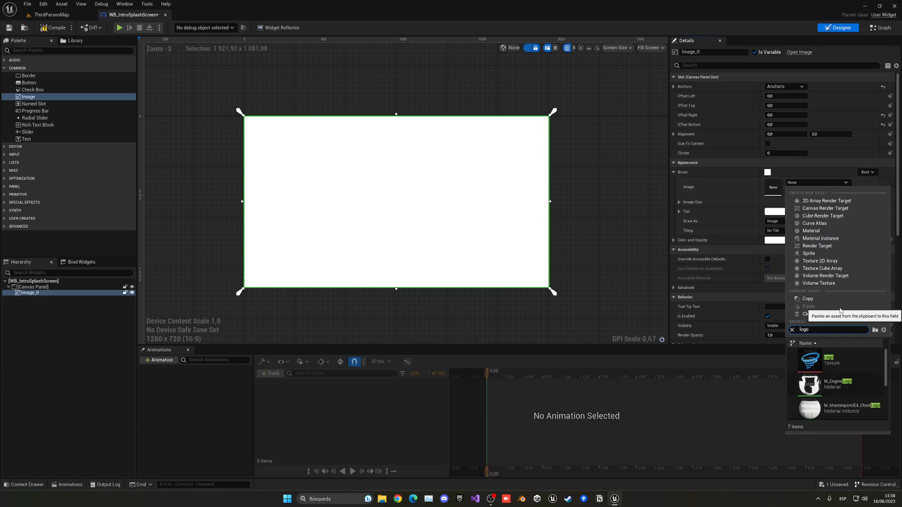
pyautogui.click(809, 361)
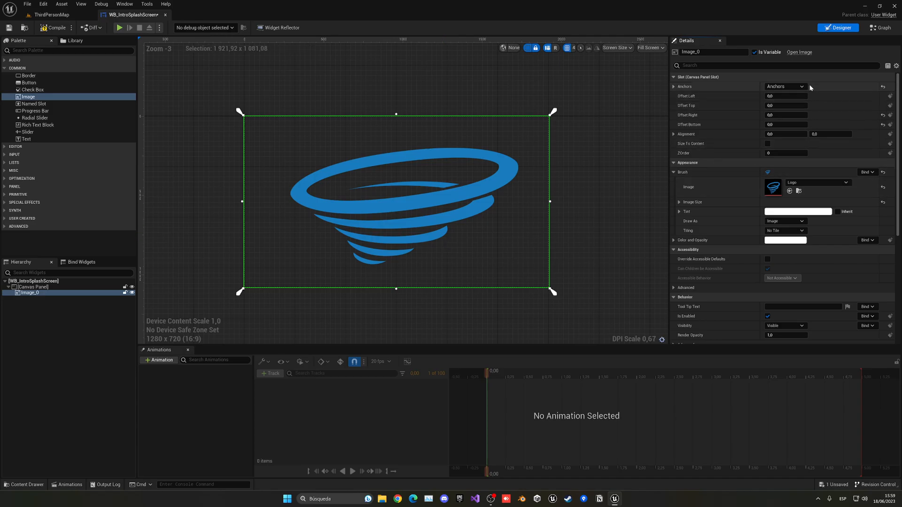
pyautogui.moveTo(812, 87)
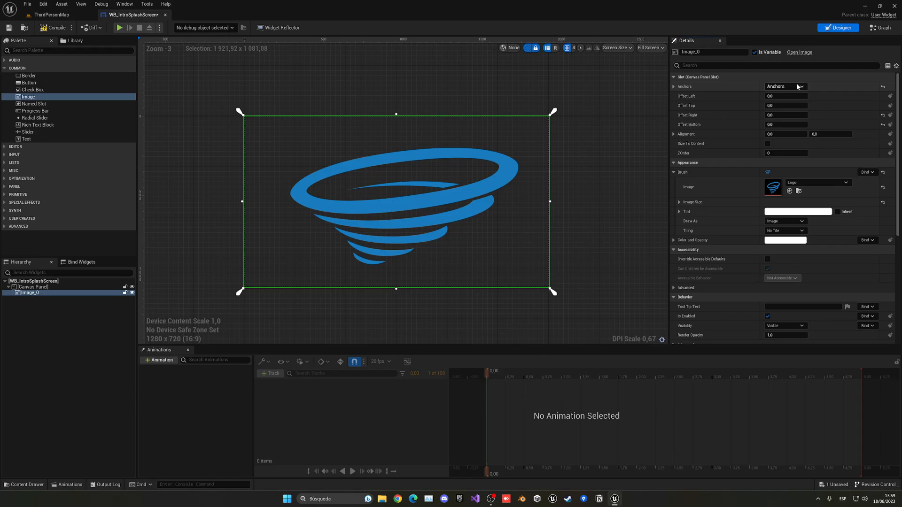
# Centre-anchor the logo at 780×780 with 0.5 alignment and position 0
pyautogui.click(800, 87)
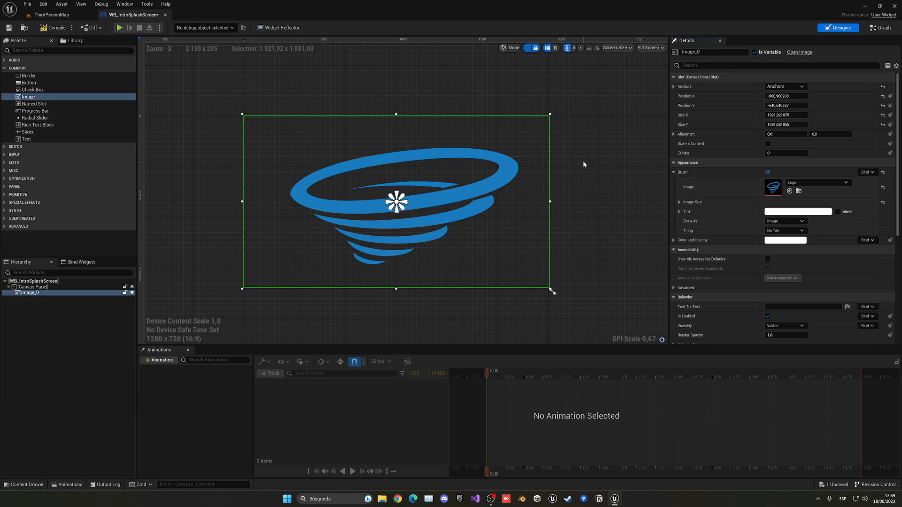
pyautogui.moveTo(528, 242)
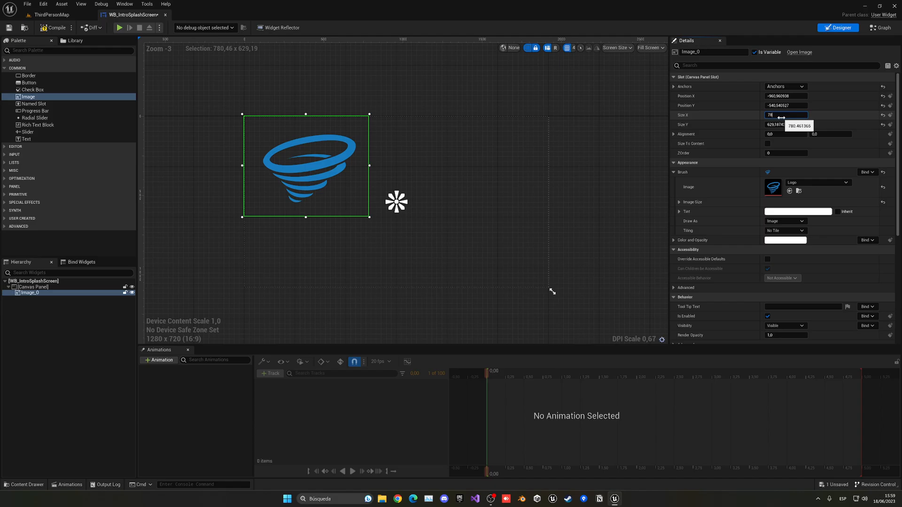
pyautogui.click(785, 124)
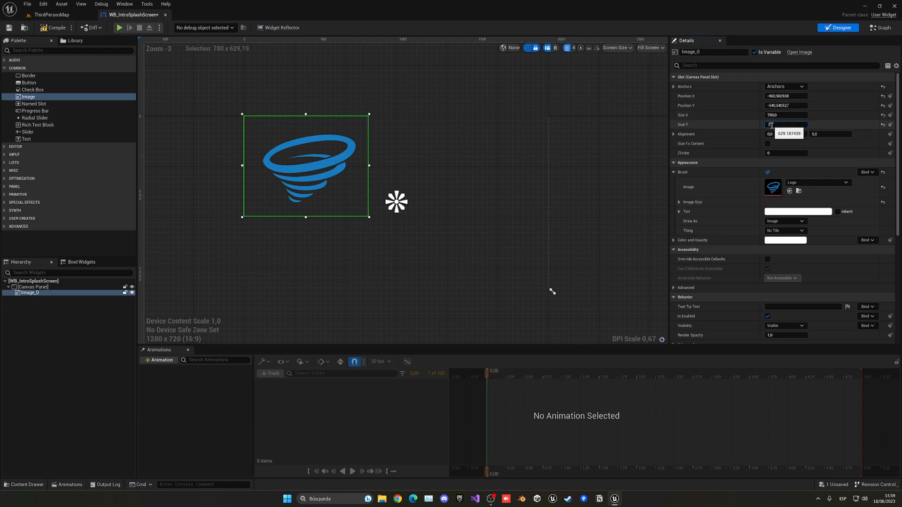
pyautogui.write('780.0')
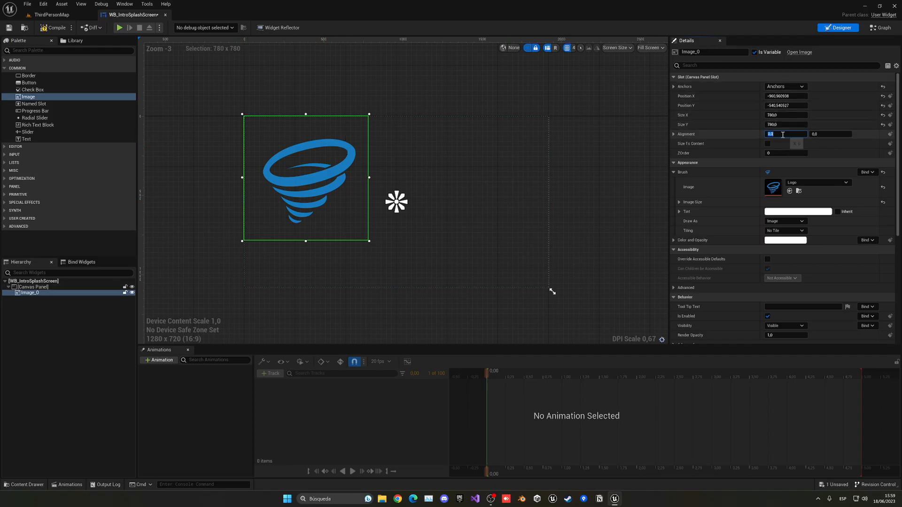
pyautogui.write('0.5')
pyautogui.click(831, 134)
pyautogui.write('0,5')
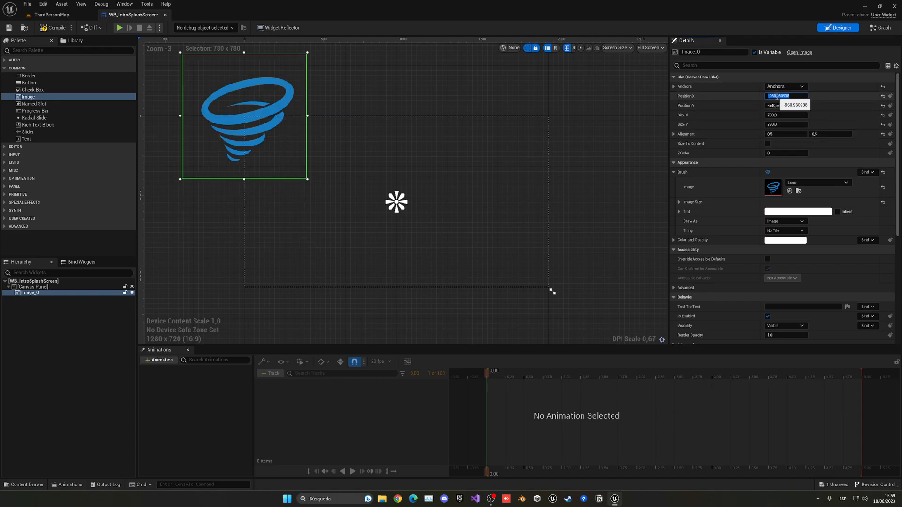
pyautogui.write('0.0')
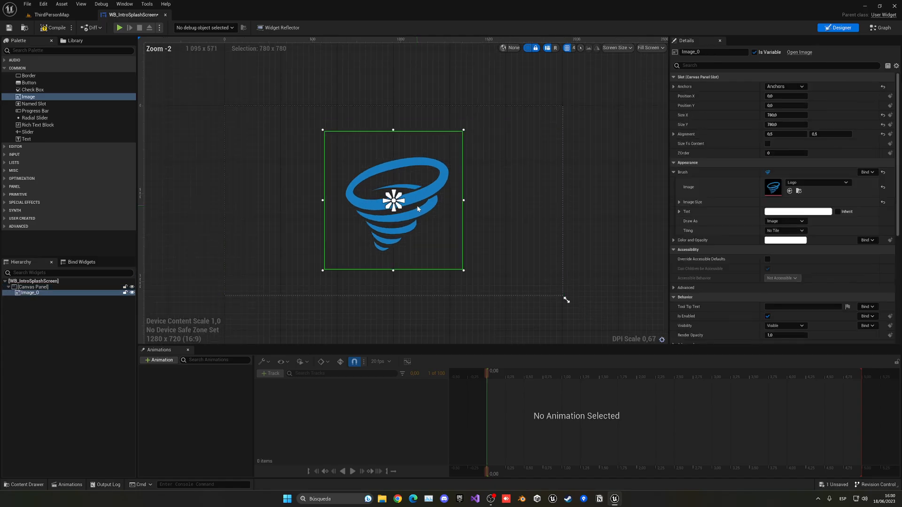
pyautogui.moveTo(438, 209)
pyautogui.write('Logo')
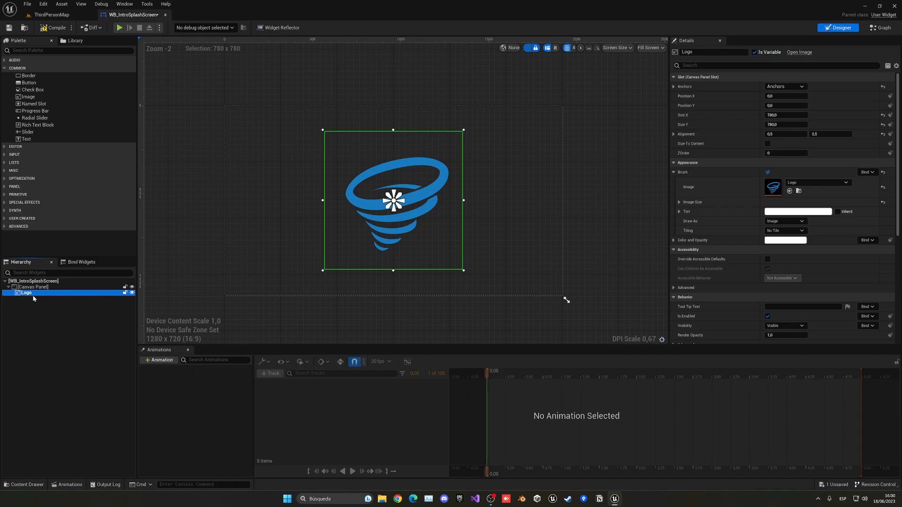
# Create a widget animation named AppearDisappear and select it for editing
pyautogui.click(160, 360)
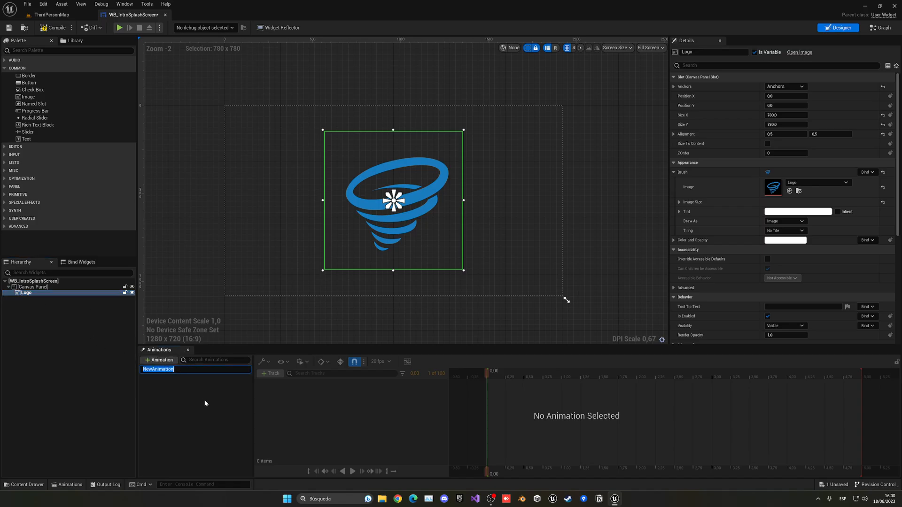
pyautogui.write('AppearDisappear')
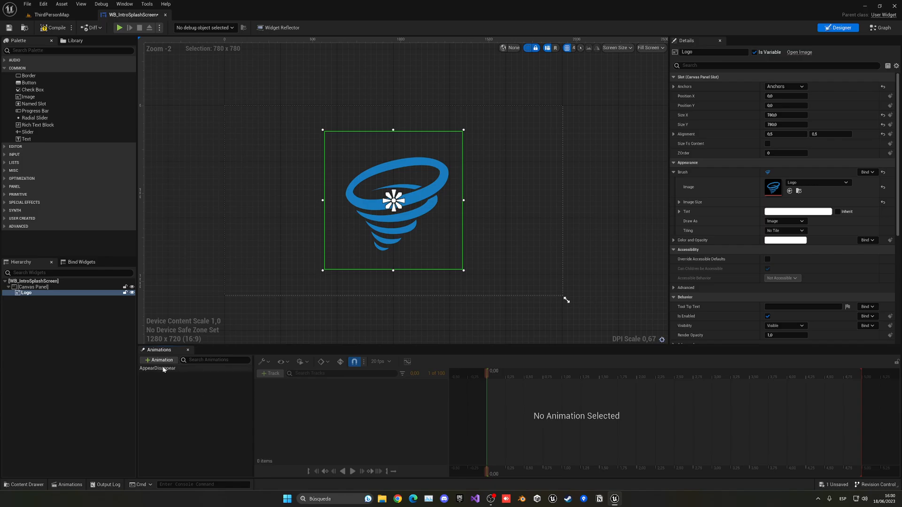
pyautogui.click(157, 369)
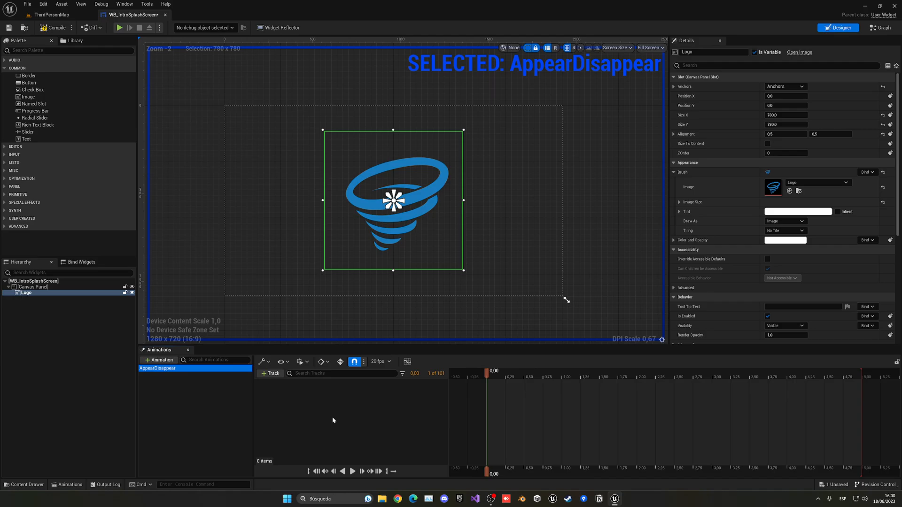
pyautogui.moveTo(416, 389)
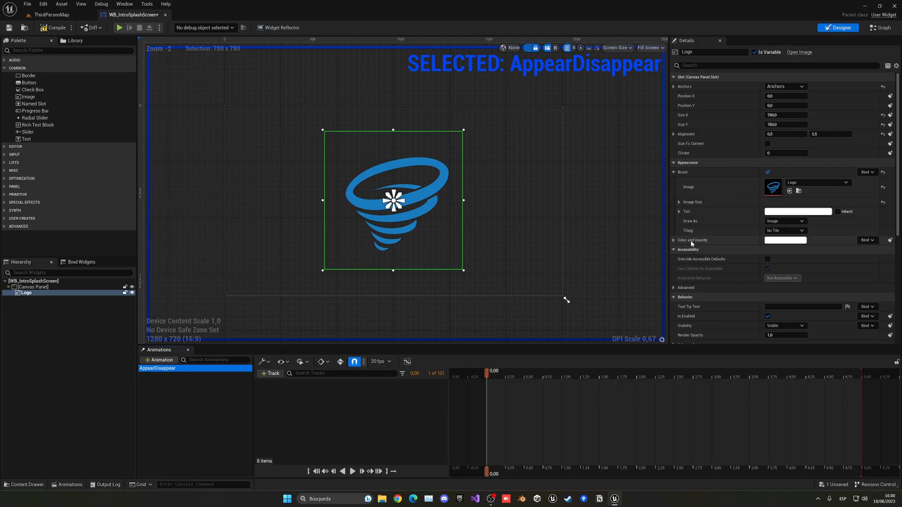
# Key the Logo's colour-and-opacity alpha to fade in by 1 s and out by 2 s
pyautogui.click(679, 212)
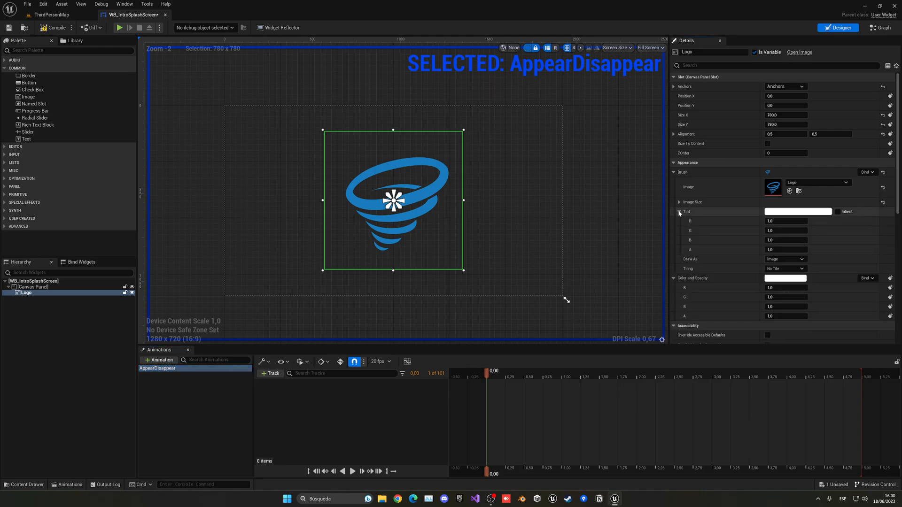
pyautogui.click(679, 212)
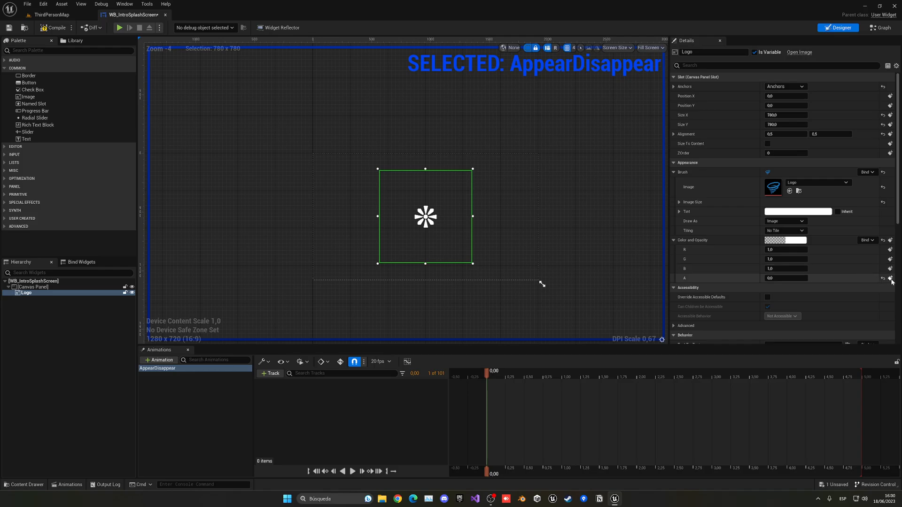
pyautogui.click(890, 278)
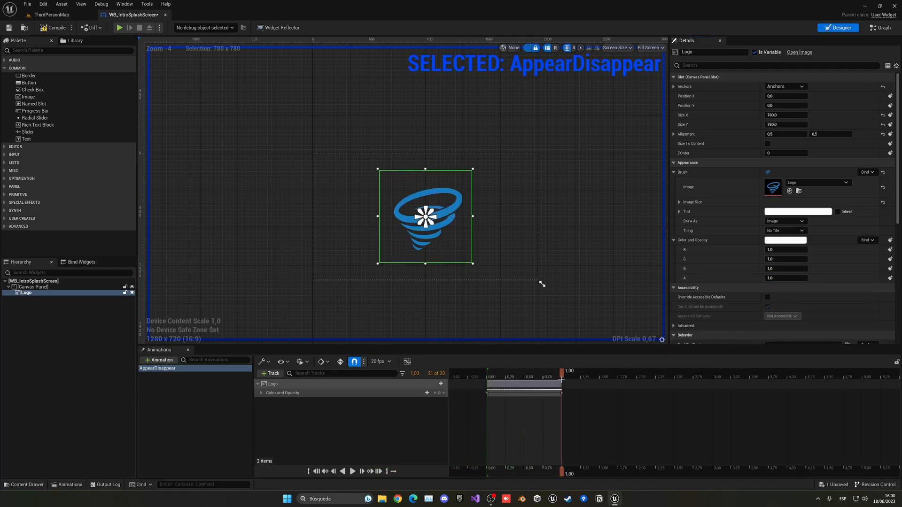
pyautogui.moveTo(561, 371); pyautogui.dragTo(611, 371)
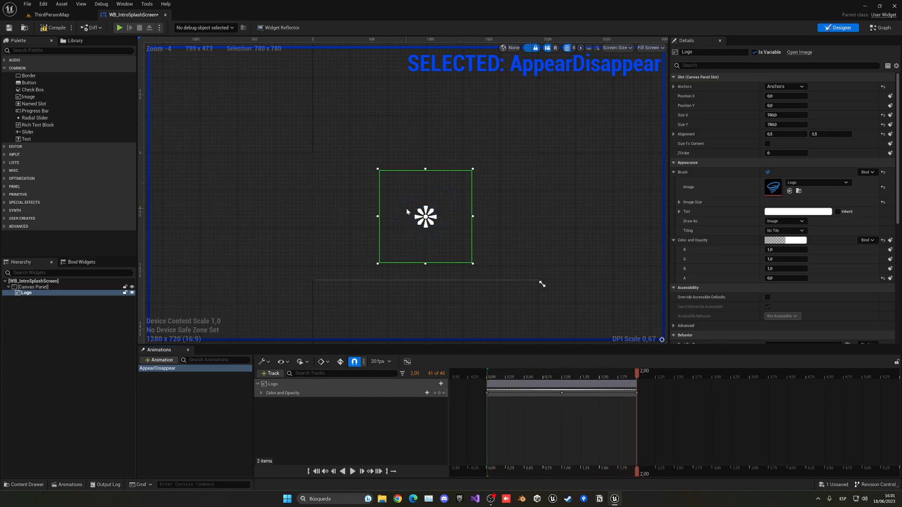
pyautogui.click(33, 286)
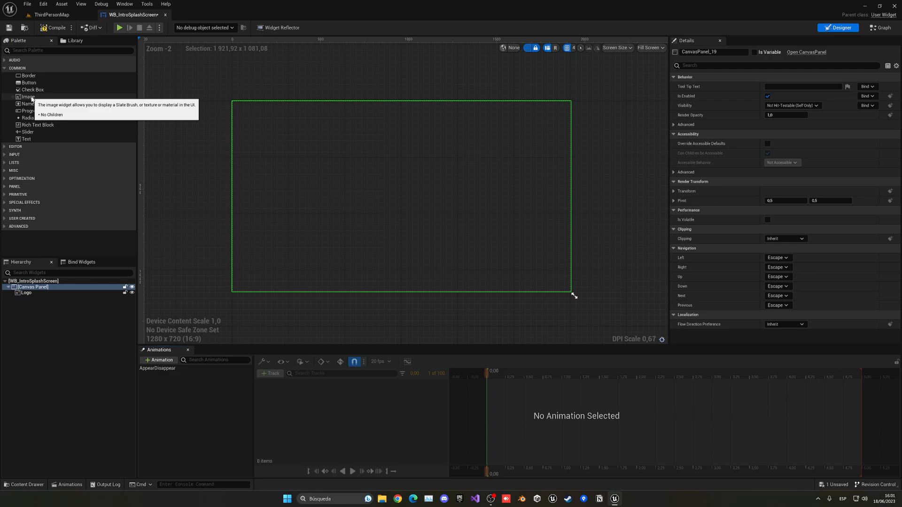
# Add a full-screen black image behind the Logo on the canvas
pyautogui.moveTo(27, 97); pyautogui.dragTo(331, 175)
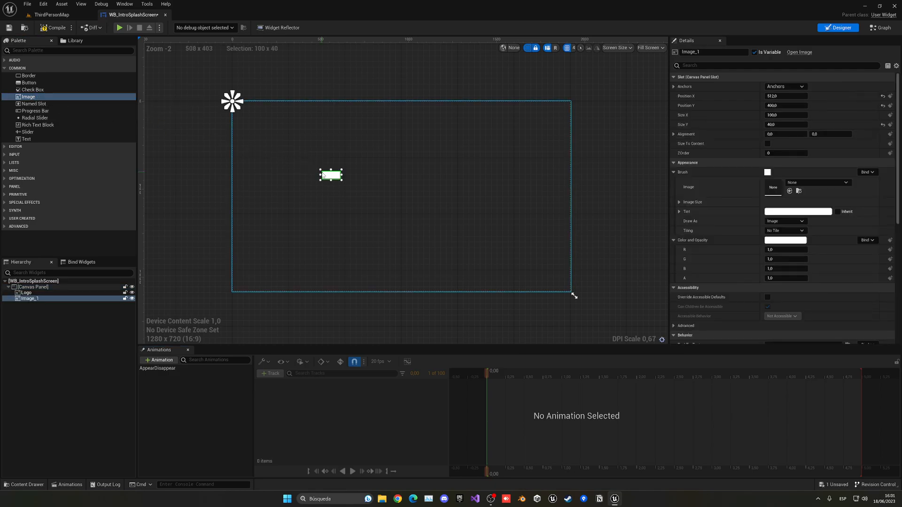
pyautogui.click(801, 86)
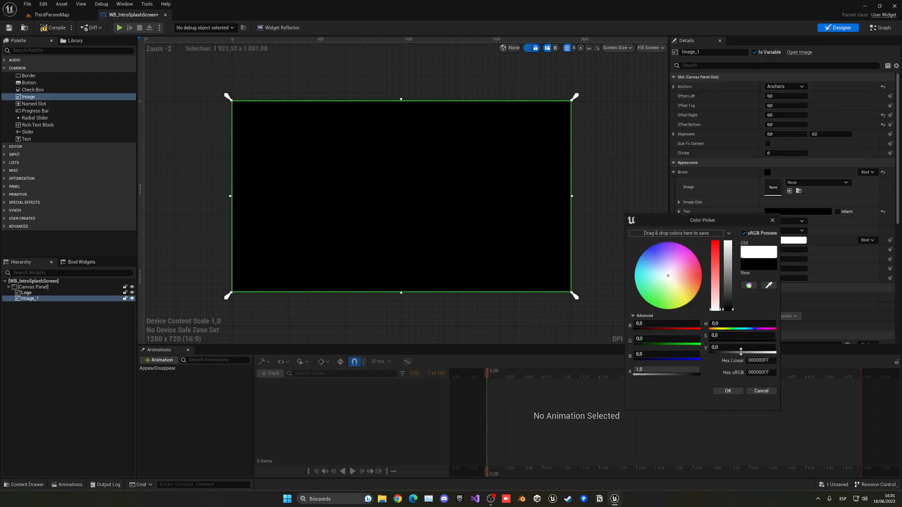
pyautogui.click(727, 391)
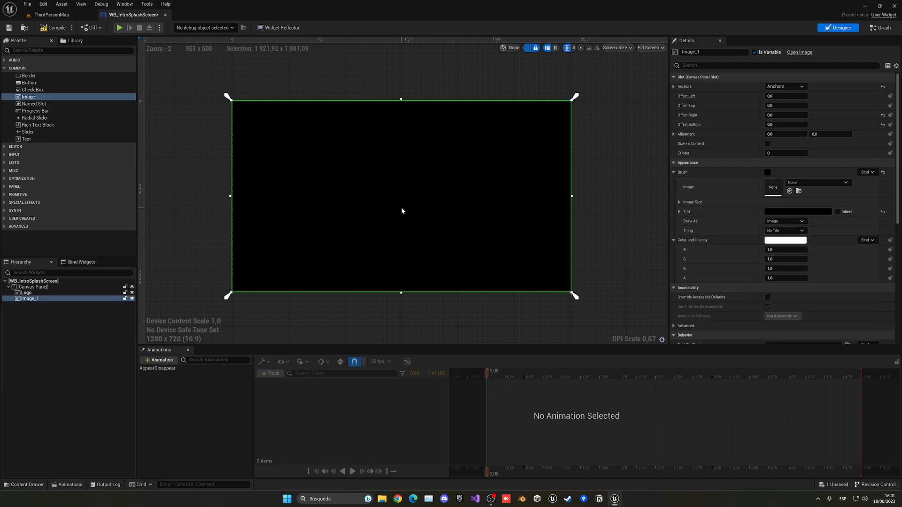
pyautogui.click(27, 294)
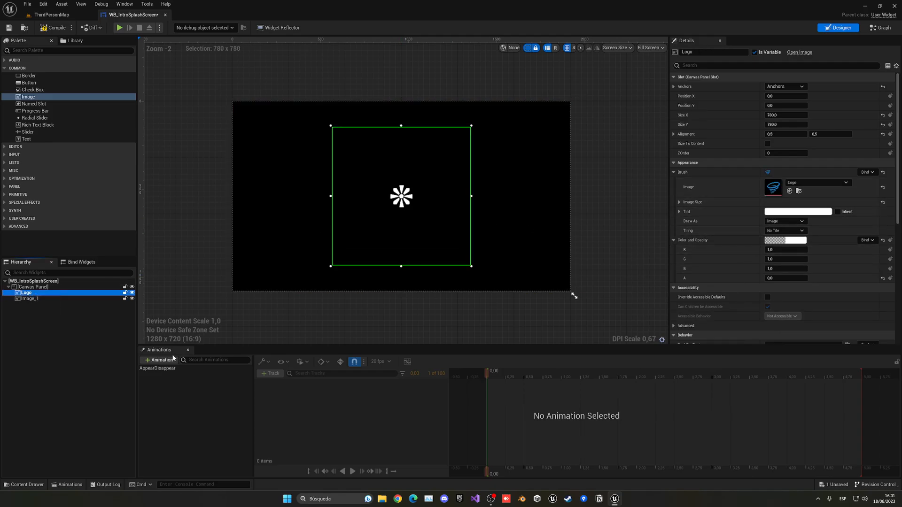
pyautogui.click(157, 368)
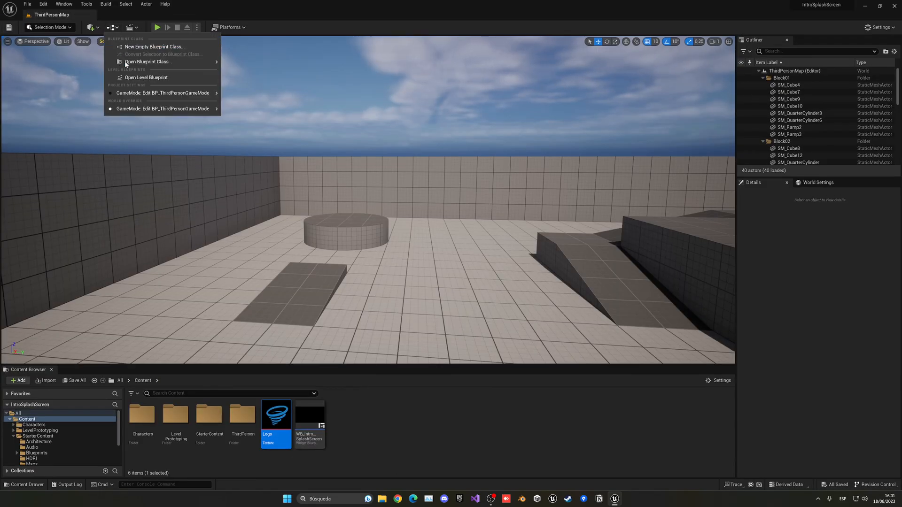
# Open the ThirdPersonMap level blueprint showing Event BeginPlay
pyautogui.click(146, 77)
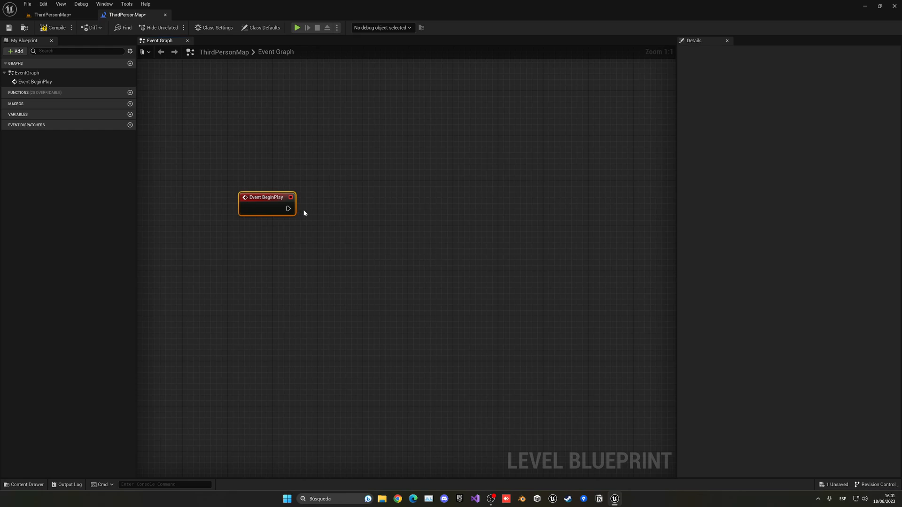
# Add a Create Widget node off BeginPlay with class WB_IntroSplashScreen
pyautogui.moveTo(287, 208); pyautogui.dragTo(344, 213)
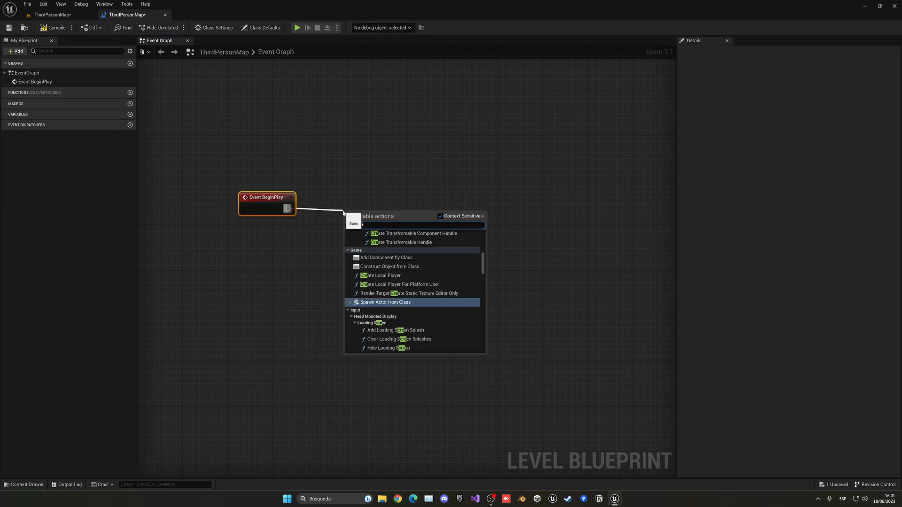
pyautogui.write('create wi')
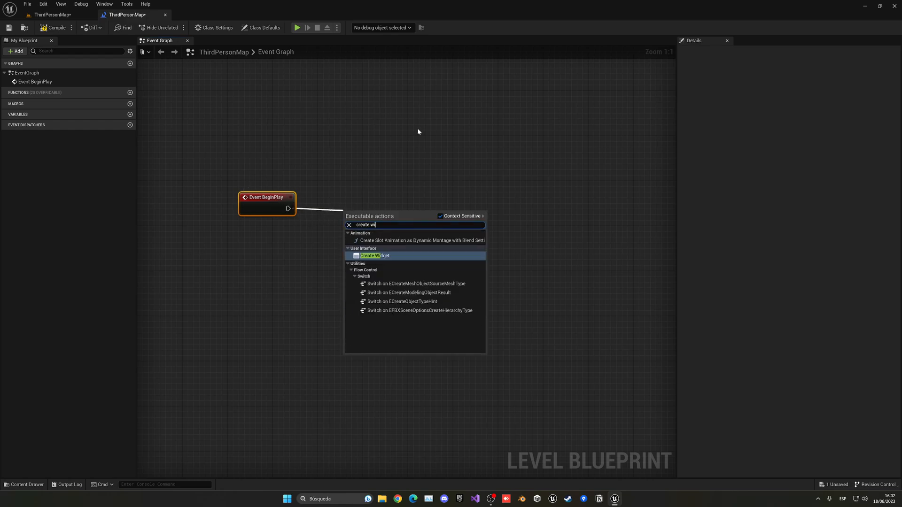
pyautogui.click(374, 255)
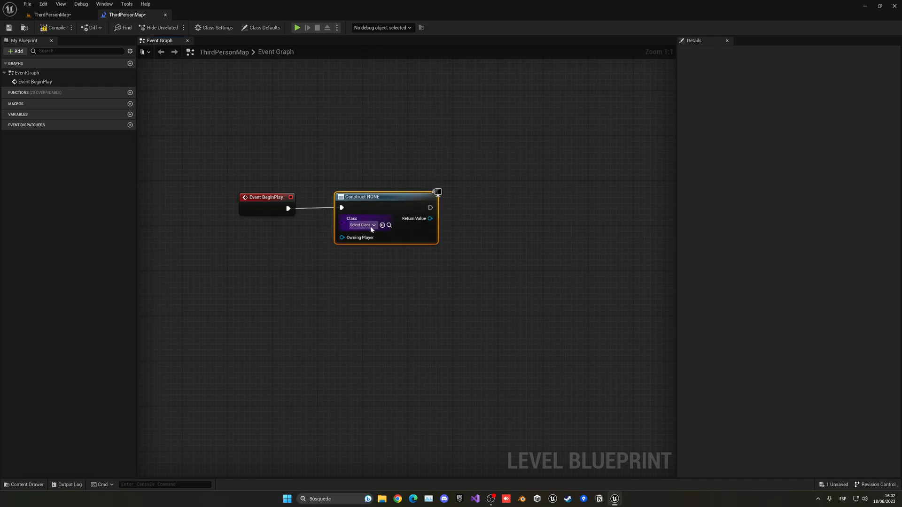
pyautogui.click(360, 225)
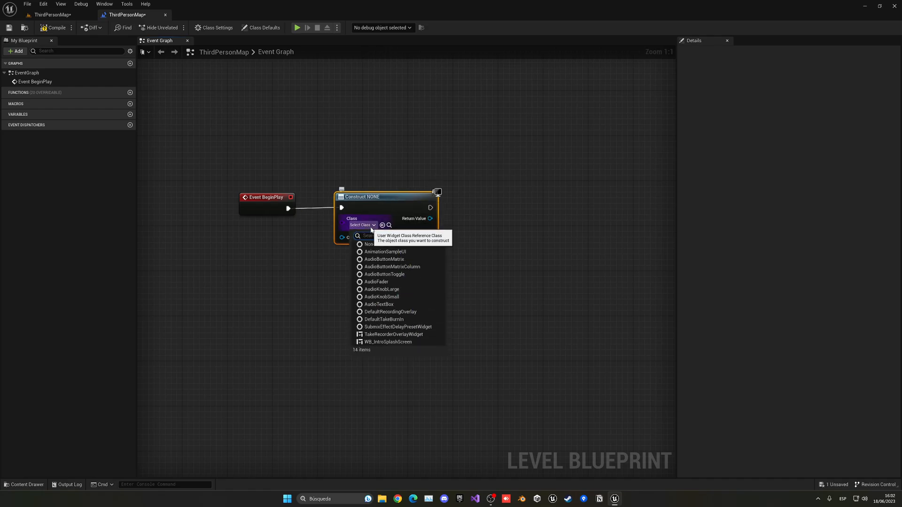
pyautogui.write('splash')
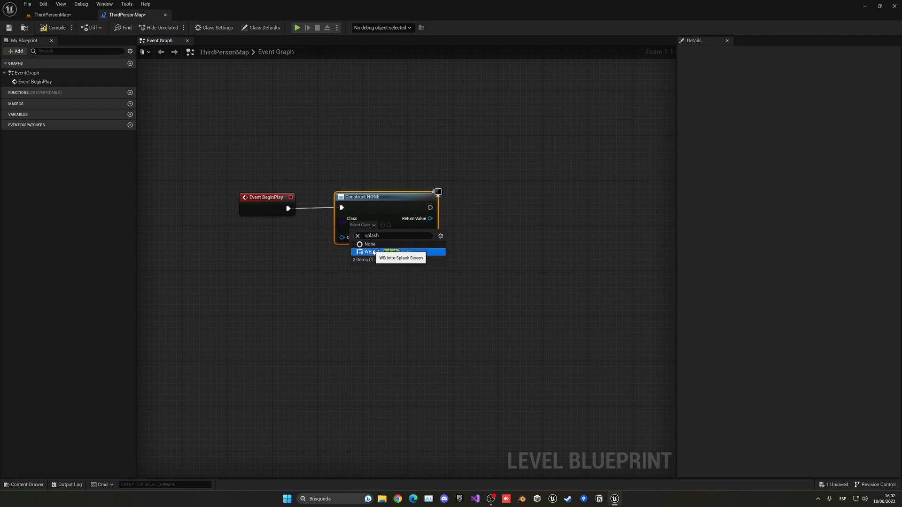
pyautogui.click(385, 252)
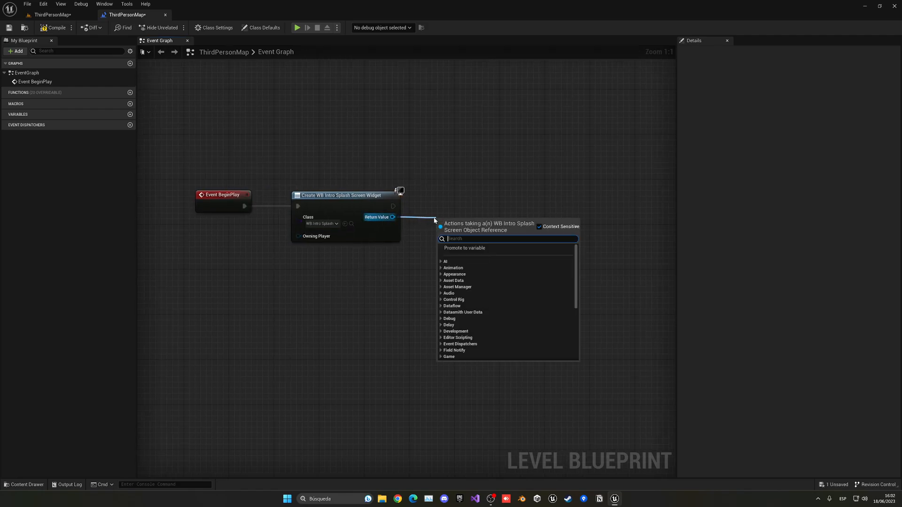
# Add the created widget to the viewport and play-test the level
pyautogui.write('add to vo')
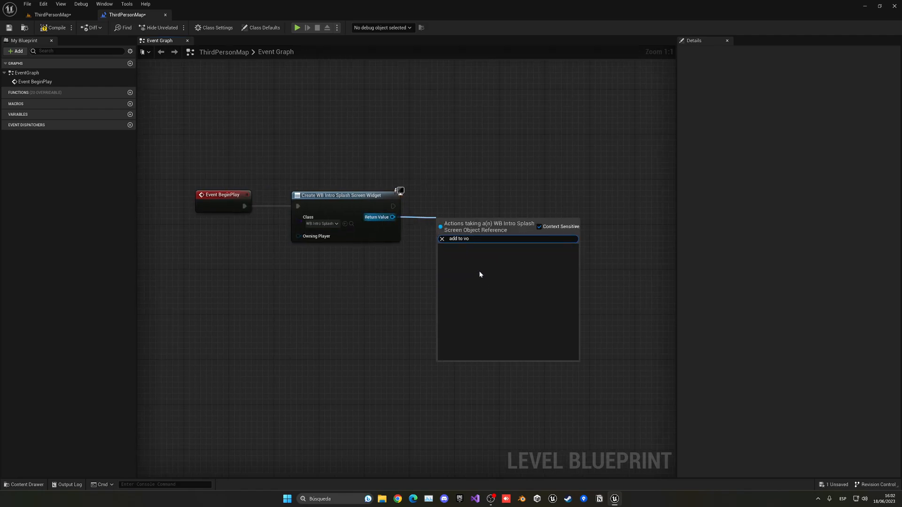
pyautogui.click(459, 238)
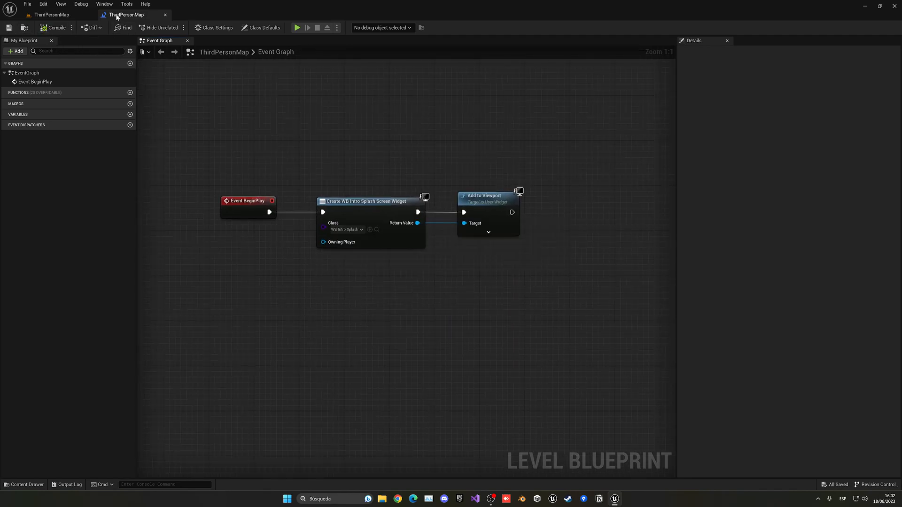
pyautogui.click(298, 28)
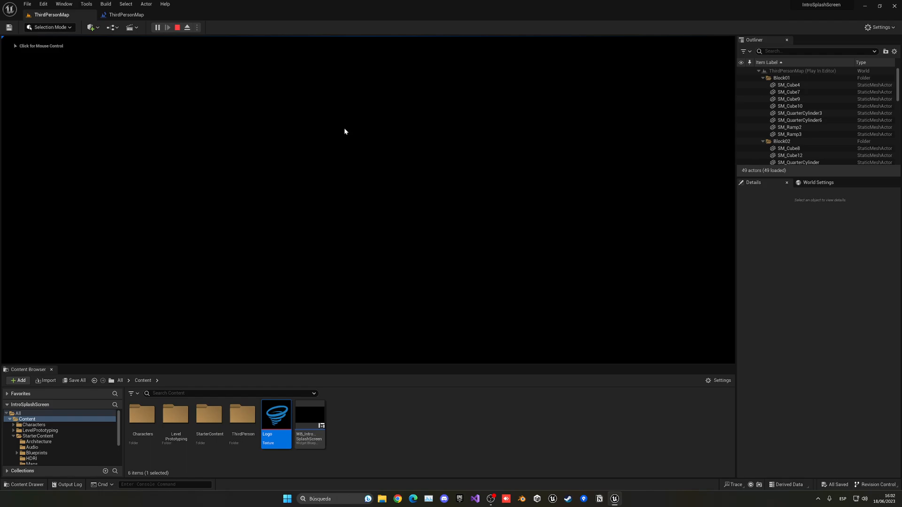
pyautogui.moveTo(381, 143)
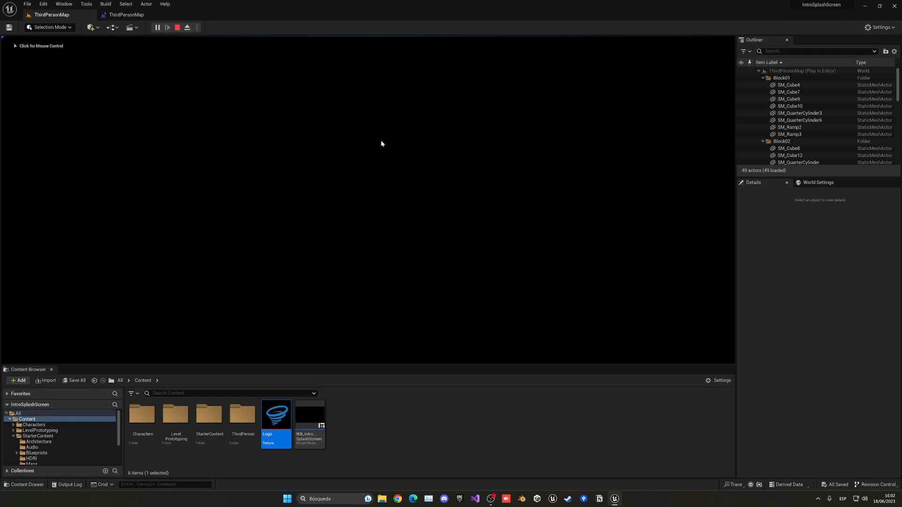
# Stop the play session and reopen WB_IntroSplashScreen from the Content Browser
pyautogui.click(177, 27)
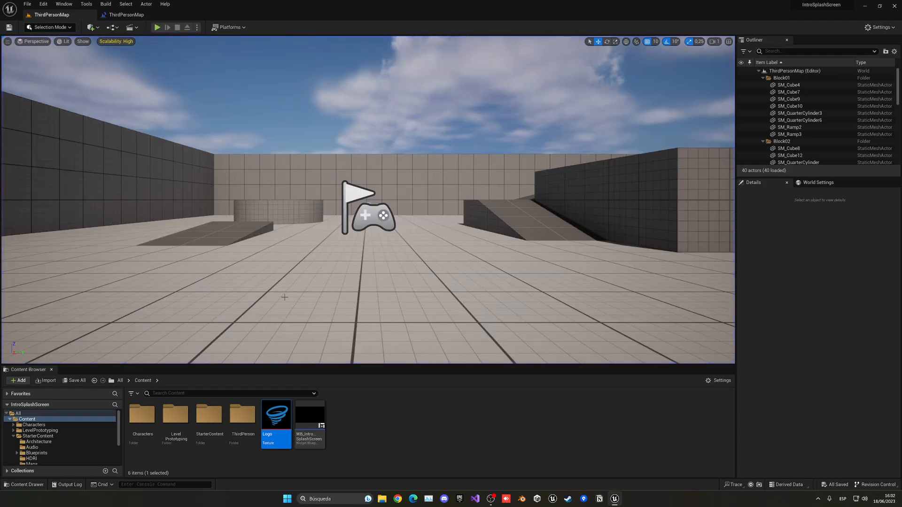
pyautogui.doubleClick(309, 414)
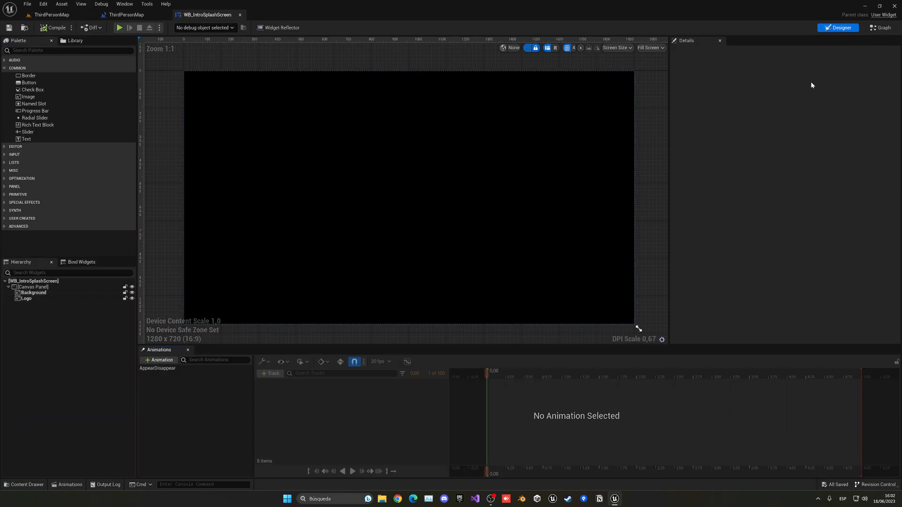
# In the widget graph, drive a Play Animation node with AppearDisappear from Event Construct
pyautogui.click(880, 27)
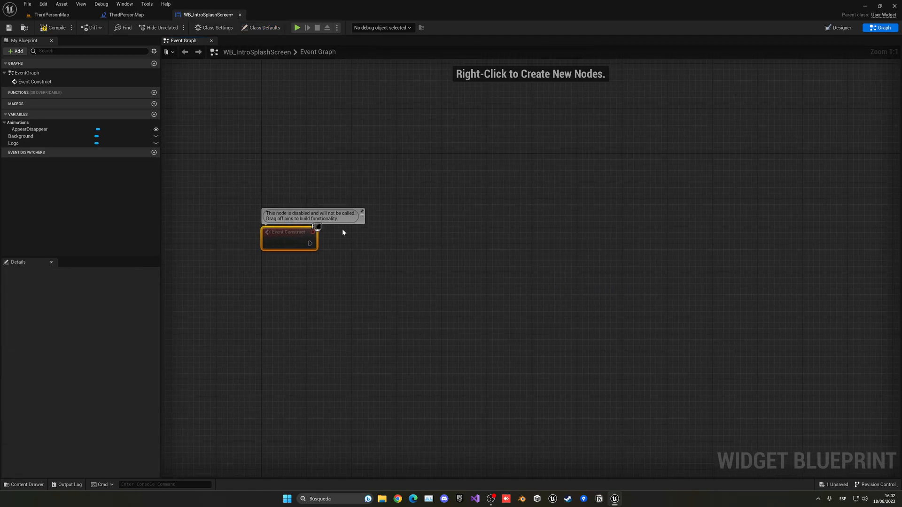
pyautogui.click(29, 129)
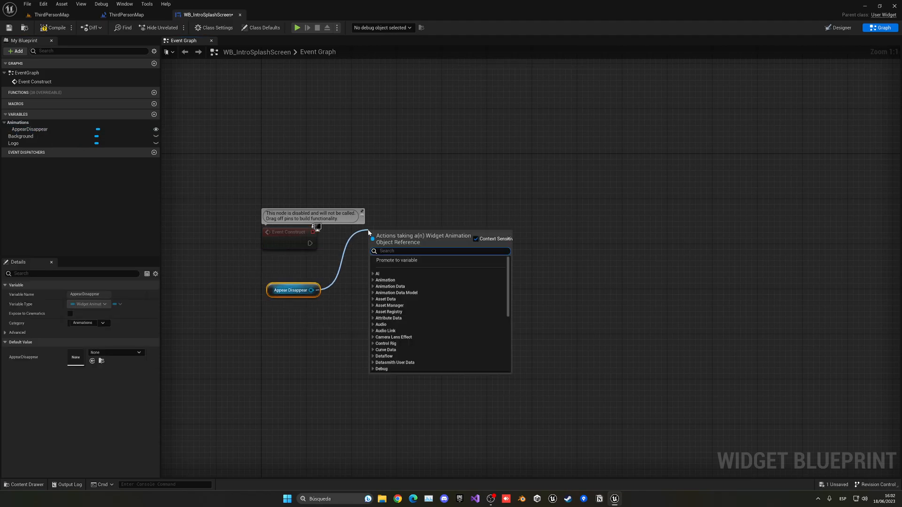
pyautogui.click(403, 280)
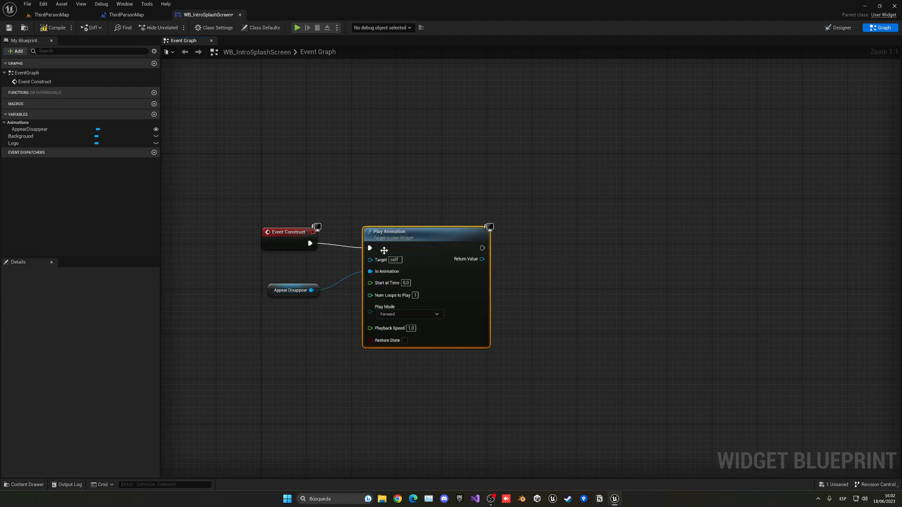
pyautogui.click(50, 14)
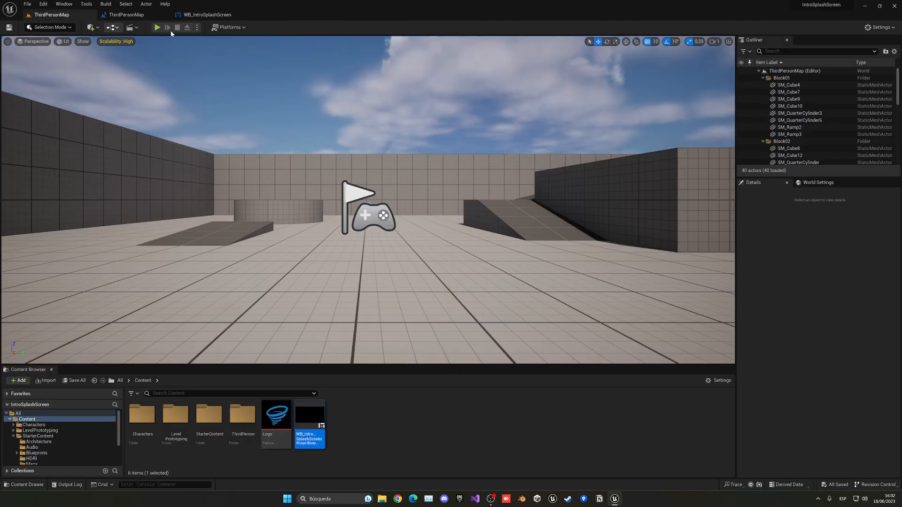
# Play-test the splash, then inspect the AppearDisappear animation in WB_IntroSplashScreen
pyautogui.click(157, 27)
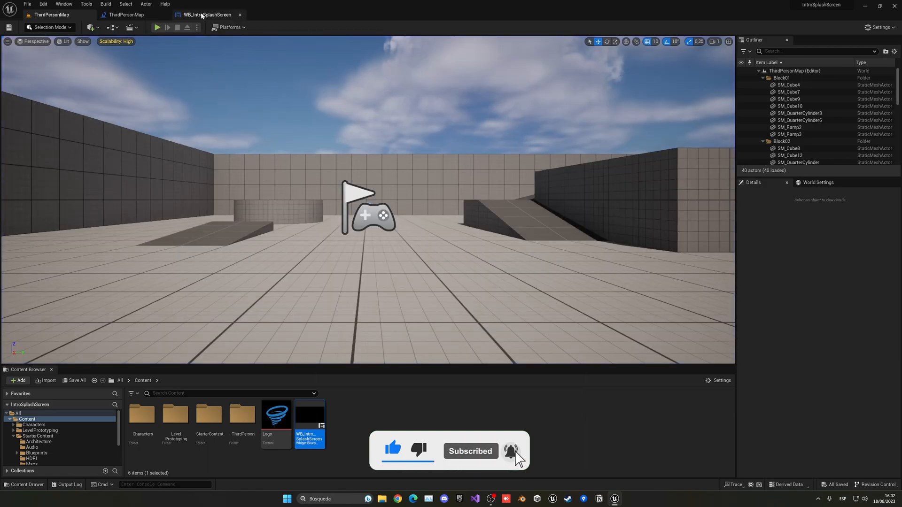
pyautogui.doubleClick(309, 417)
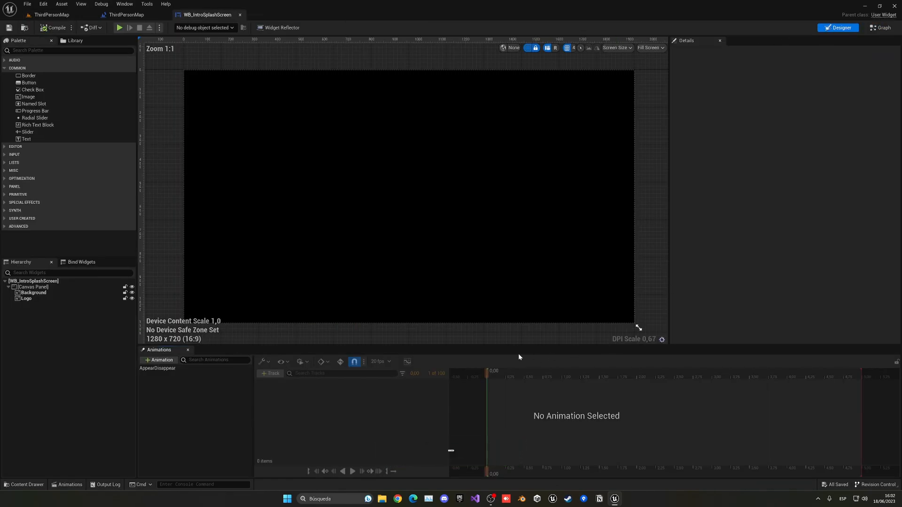
pyautogui.click(157, 368)
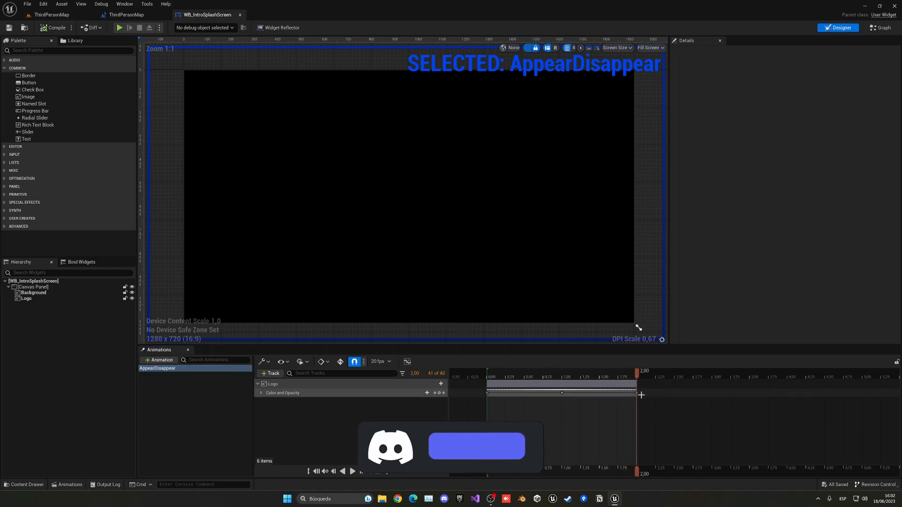
pyautogui.click(127, 14)
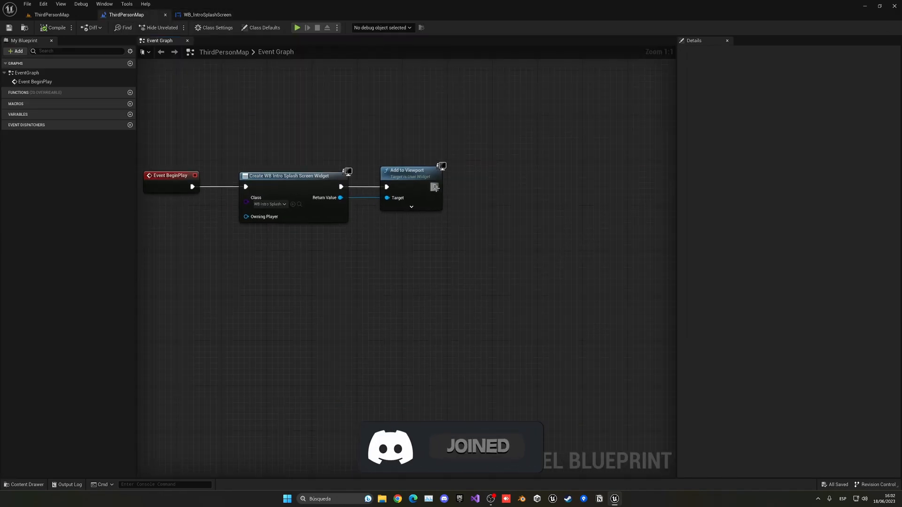
# Chain a 2-second Delay after Add to Viewport, then Remove from Parent on the created widget
pyautogui.click(498, 198)
pyautogui.write('des')
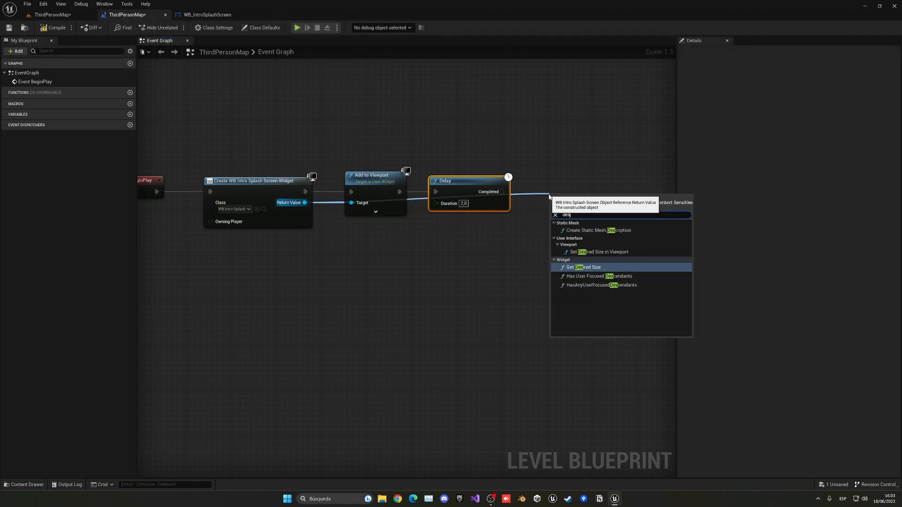
pyautogui.write('remo')
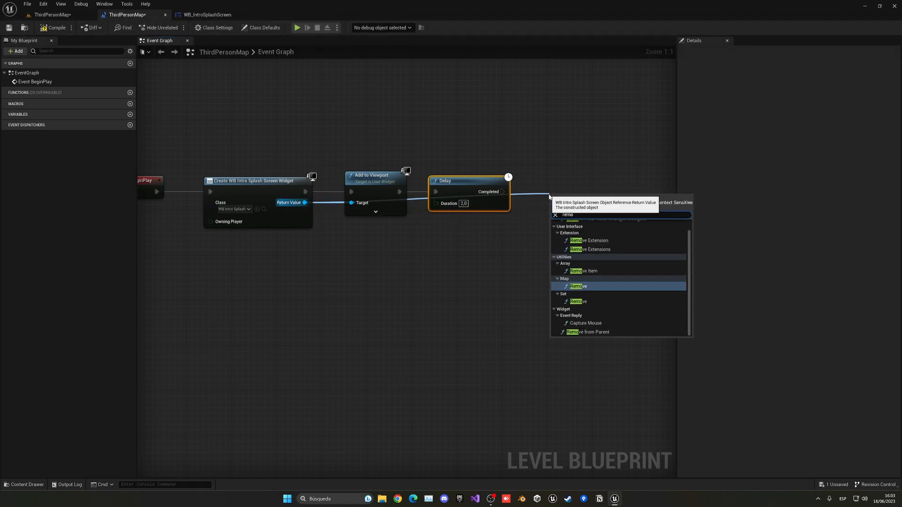
pyautogui.click(588, 332)
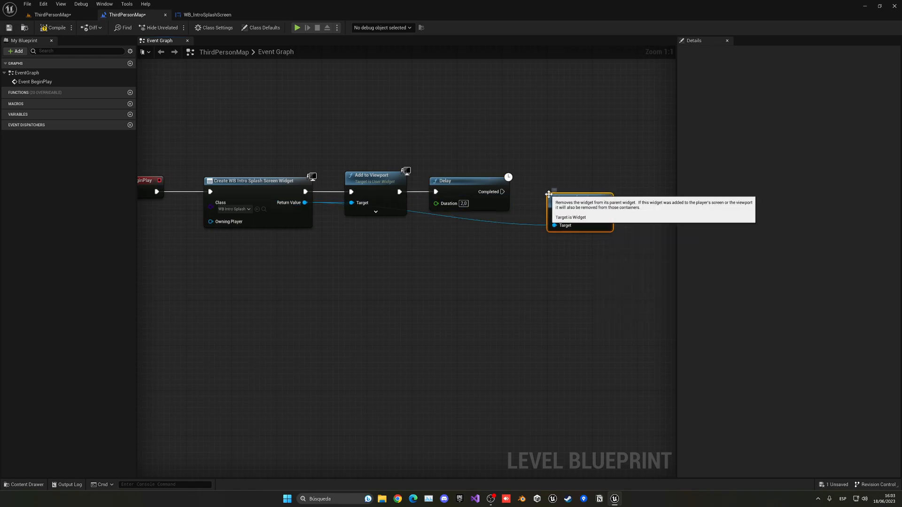